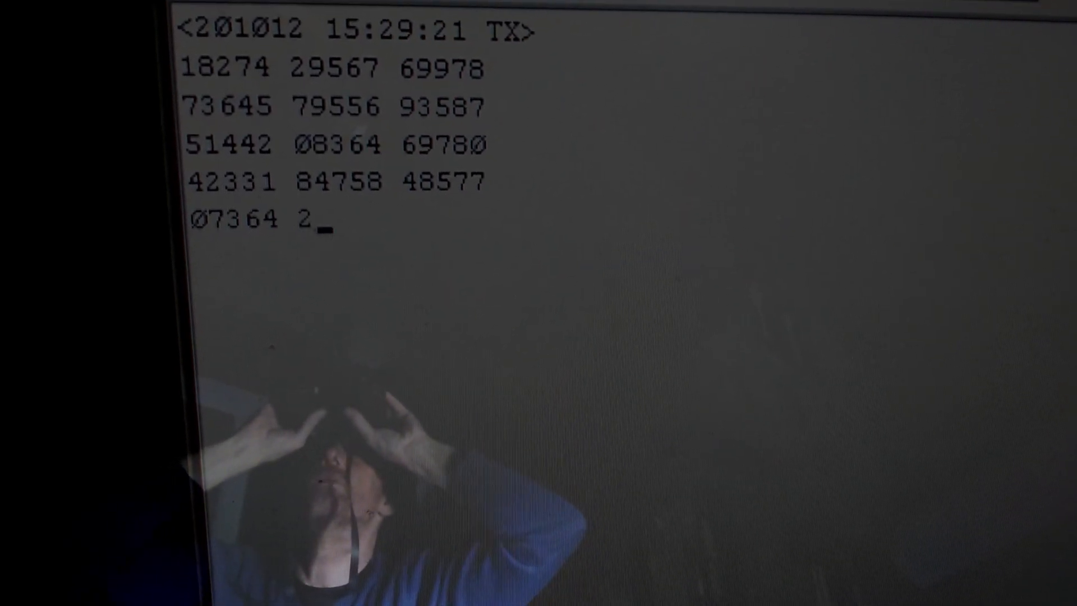
{"action": "type", "text": "1534 50697"}
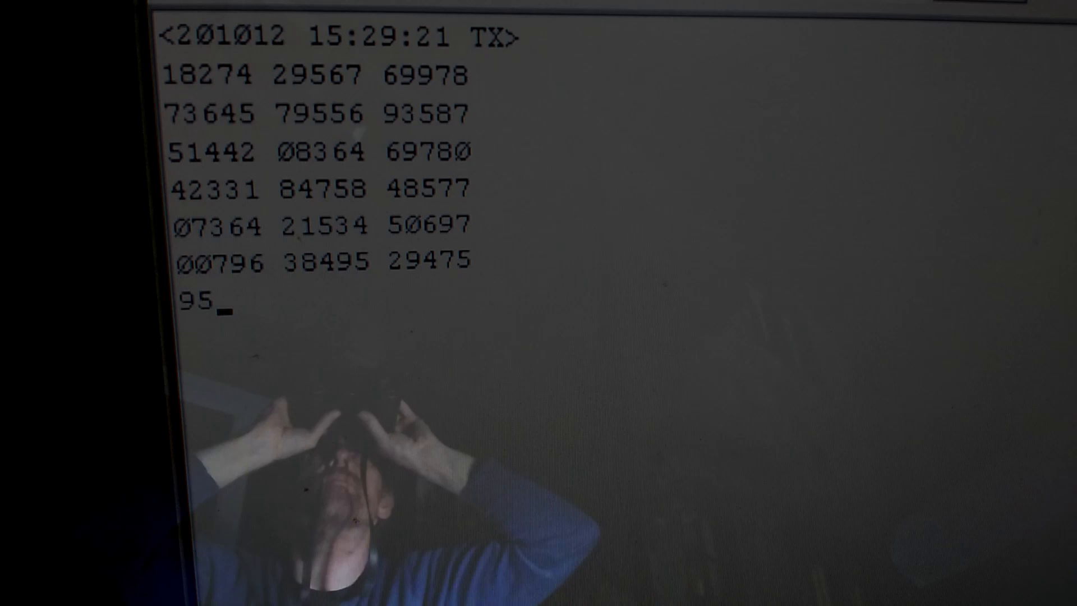
{"action": "type", "text": "684 73462"}
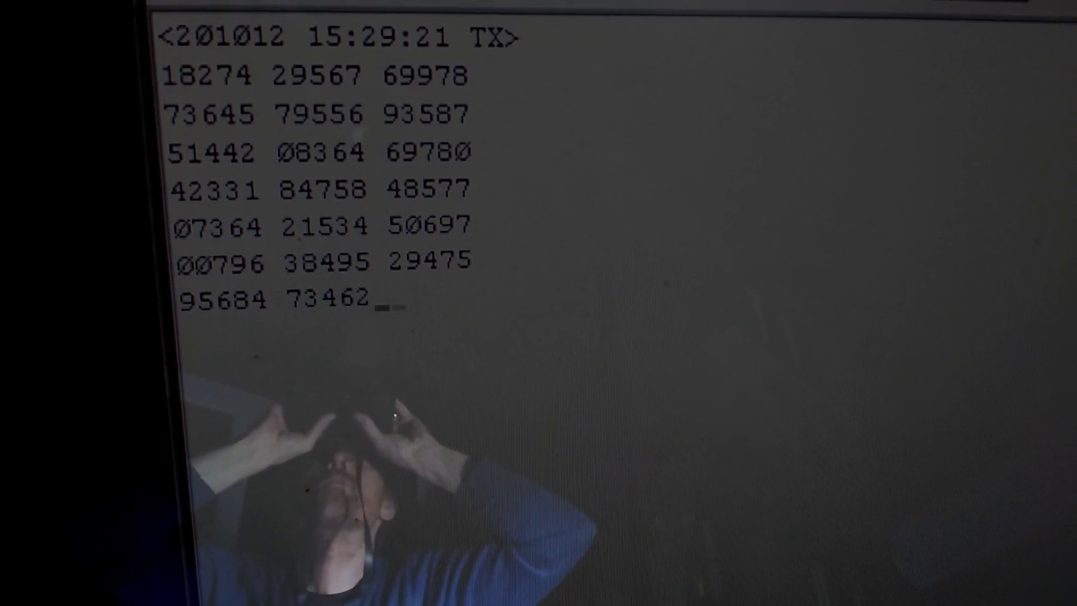